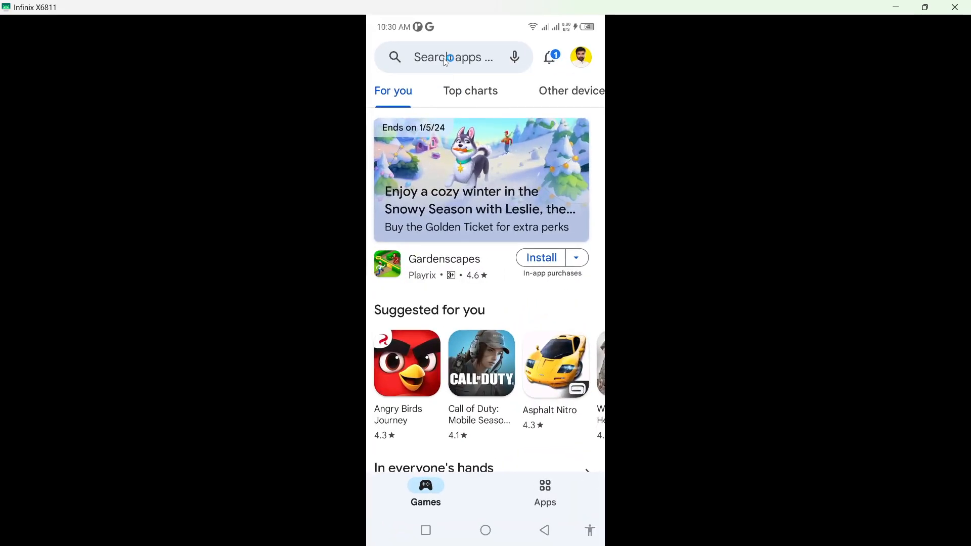
# Step: Look up Messenger (Beta) in the Play Store, confirm no update is pending, then go home
pyautogui.write('me')
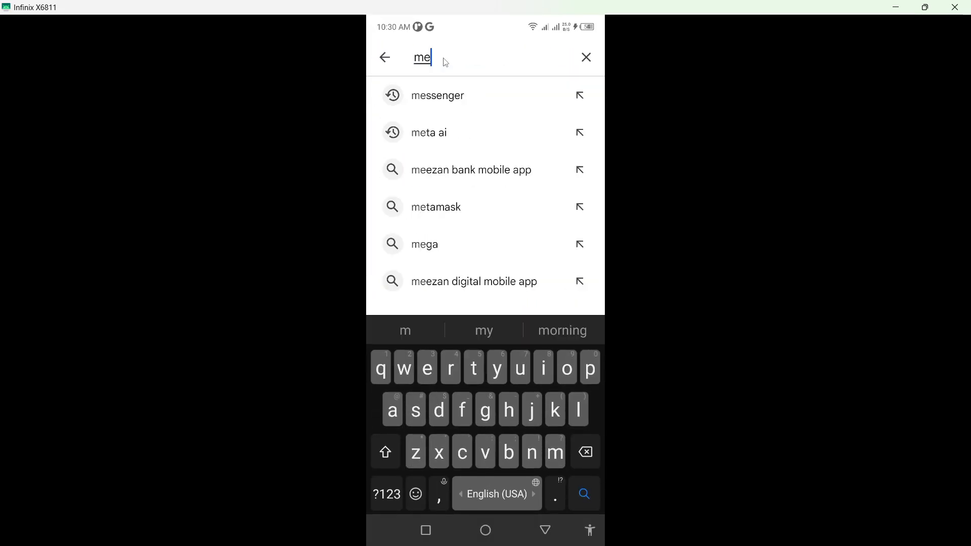
pyautogui.click(437, 96)
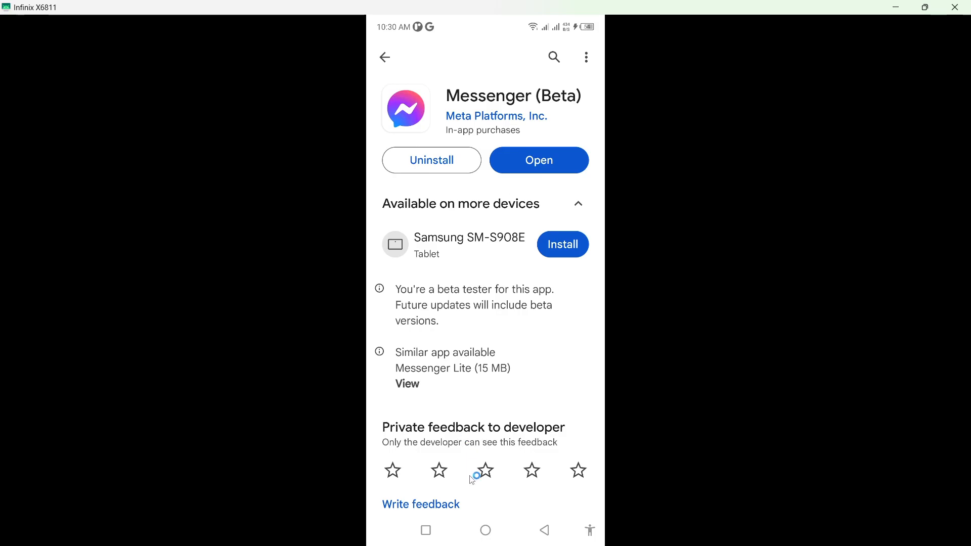
pyautogui.click(485, 530)
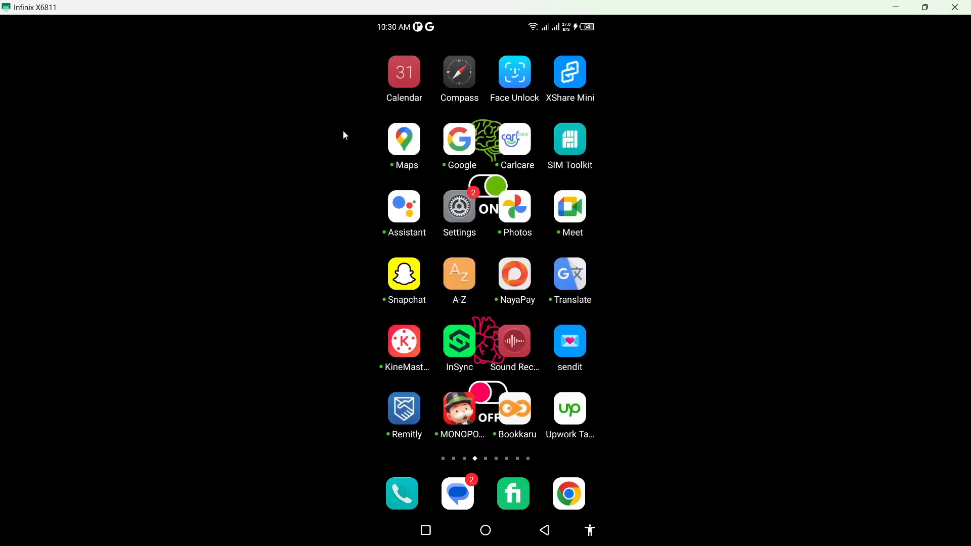
# Step: Open Messenger's app info via Settings > App management > App list, searching 'mess'
pyautogui.click(458, 206)
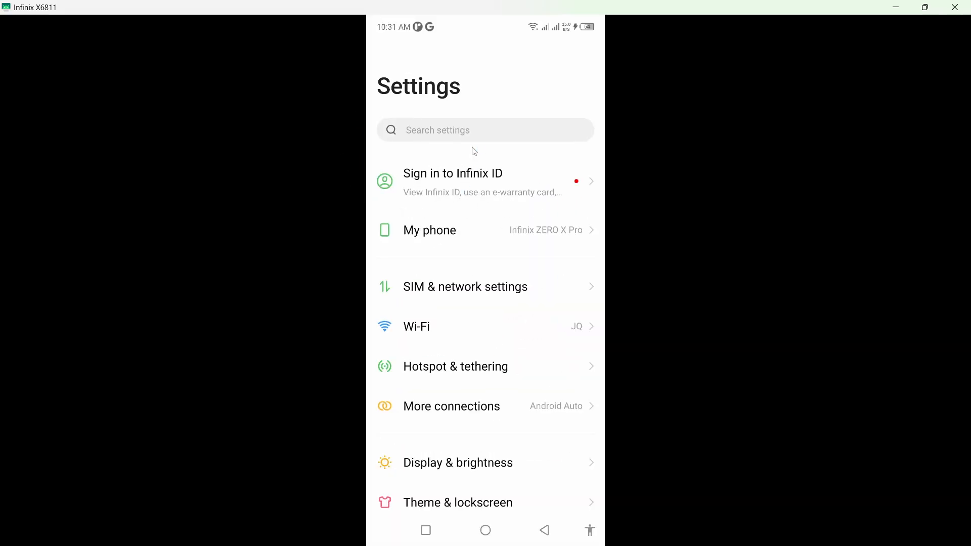
pyautogui.scroll(-3)
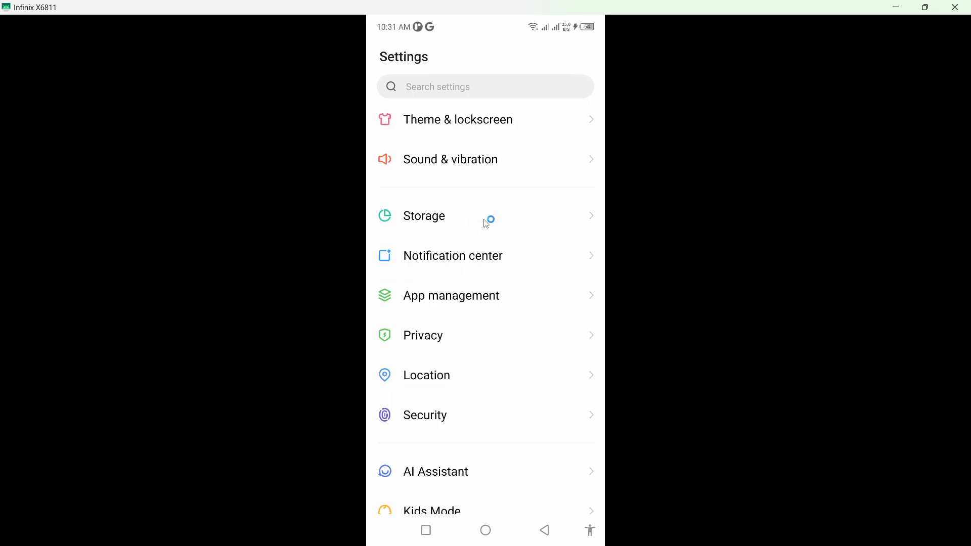
pyautogui.click(451, 296)
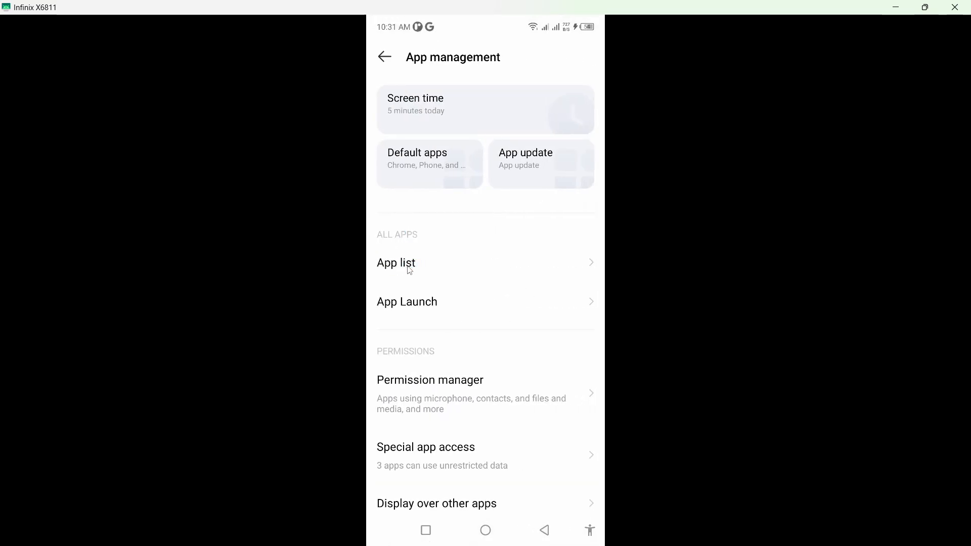
pyautogui.click(396, 262)
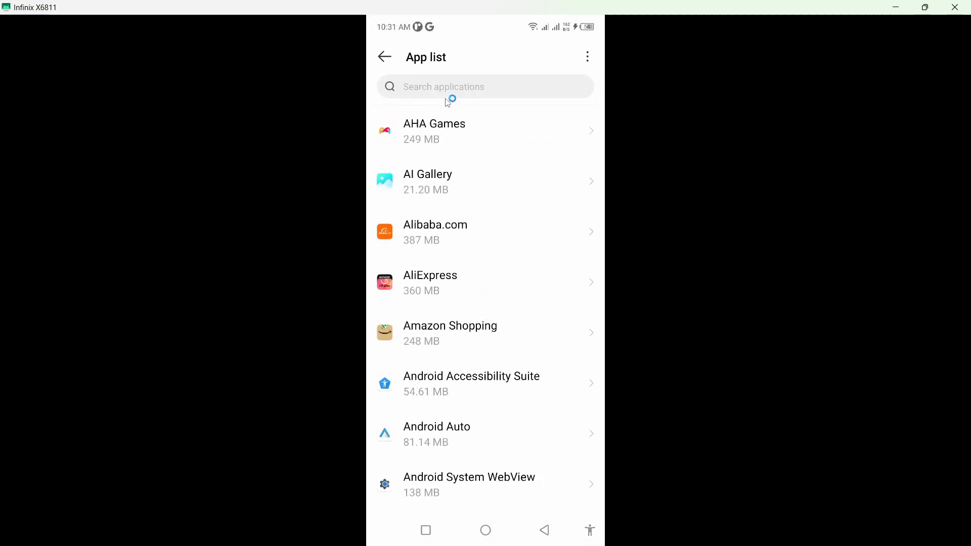
pyautogui.write('m')
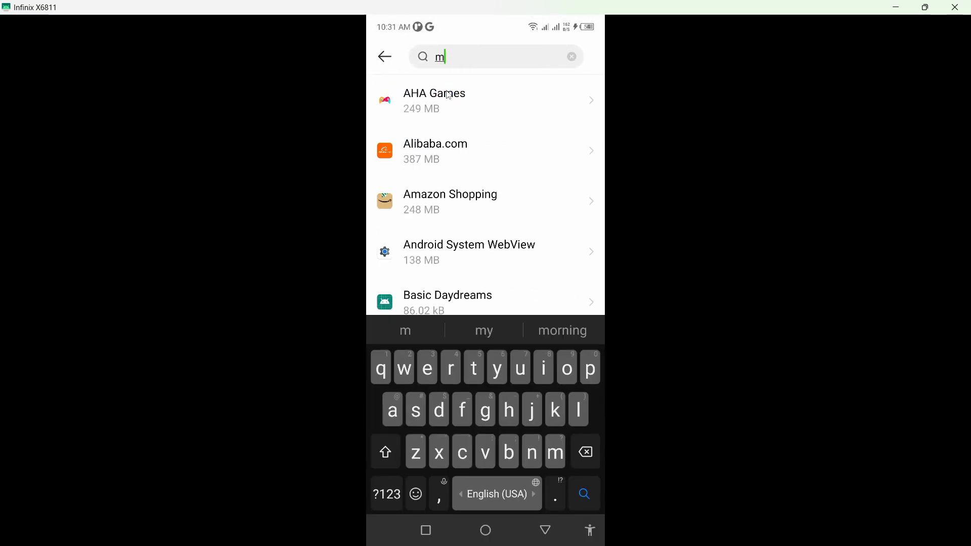
pyautogui.write('ess')
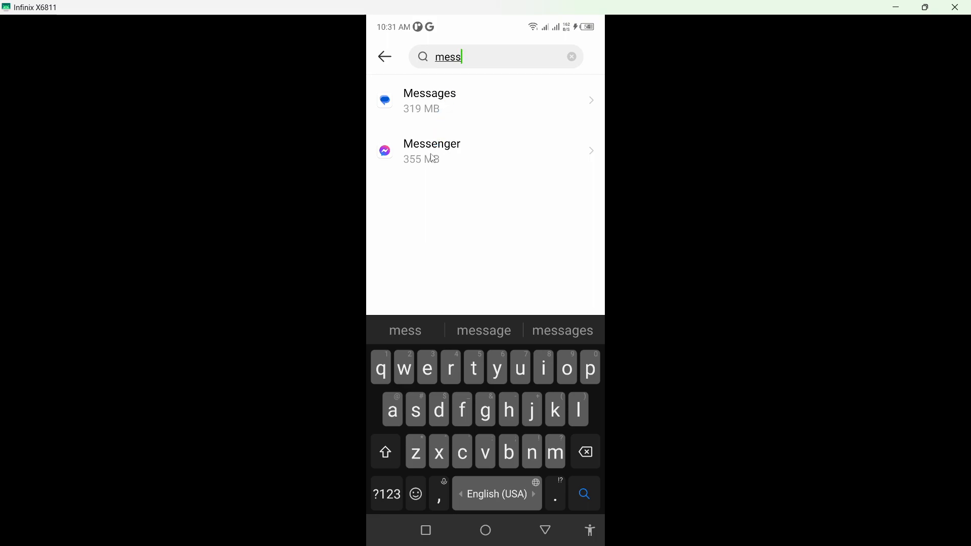
pyautogui.click(486, 151)
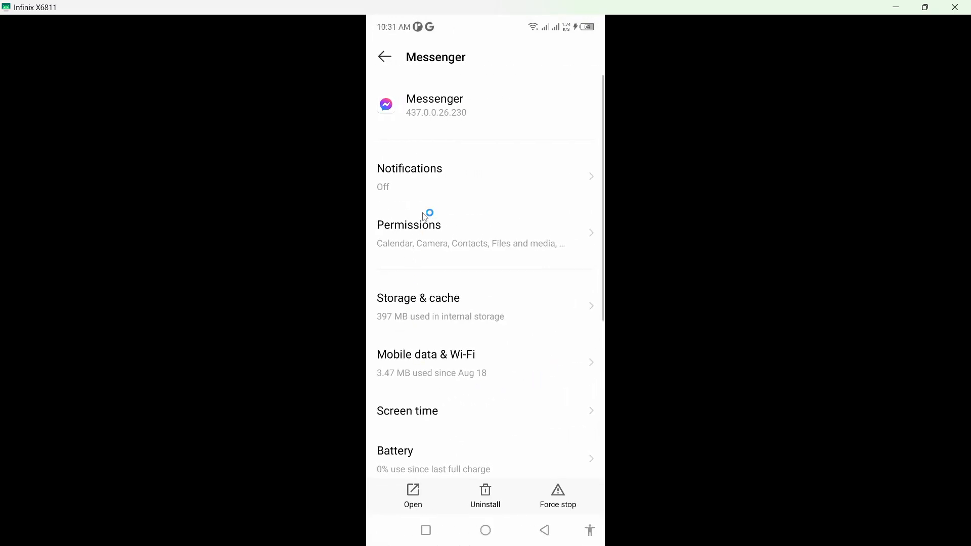
pyautogui.moveTo(443, 179)
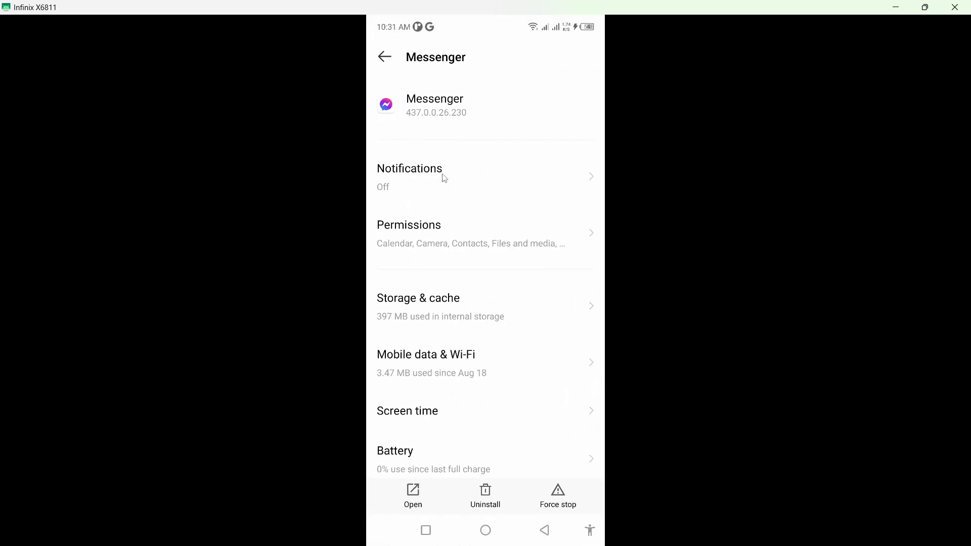
pyautogui.moveTo(432, 312)
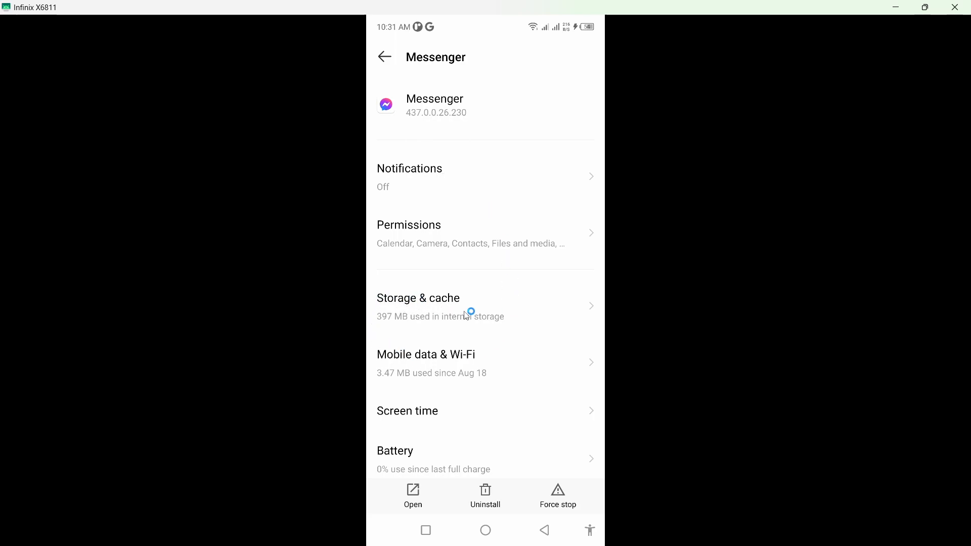
pyautogui.click(418, 306)
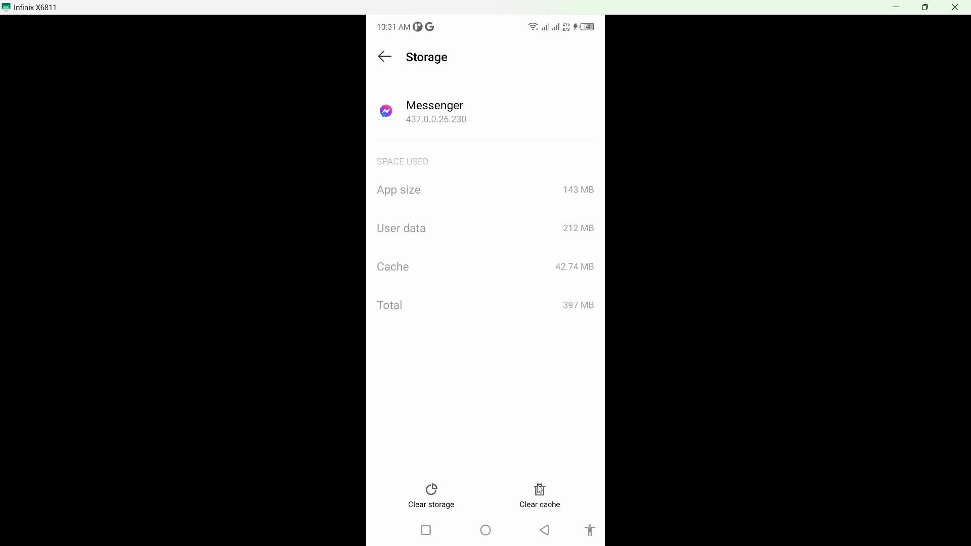
pyautogui.moveTo(441, 486)
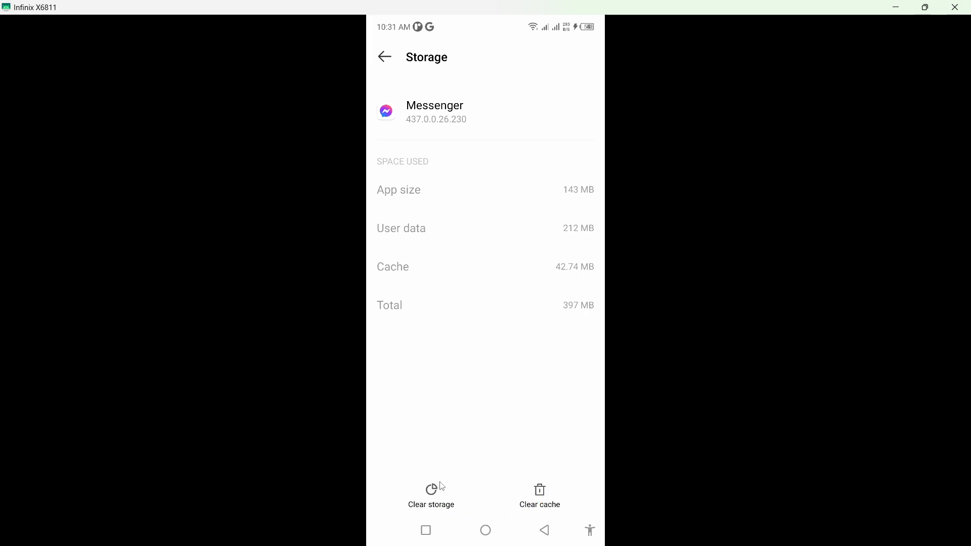
pyautogui.click(543, 530)
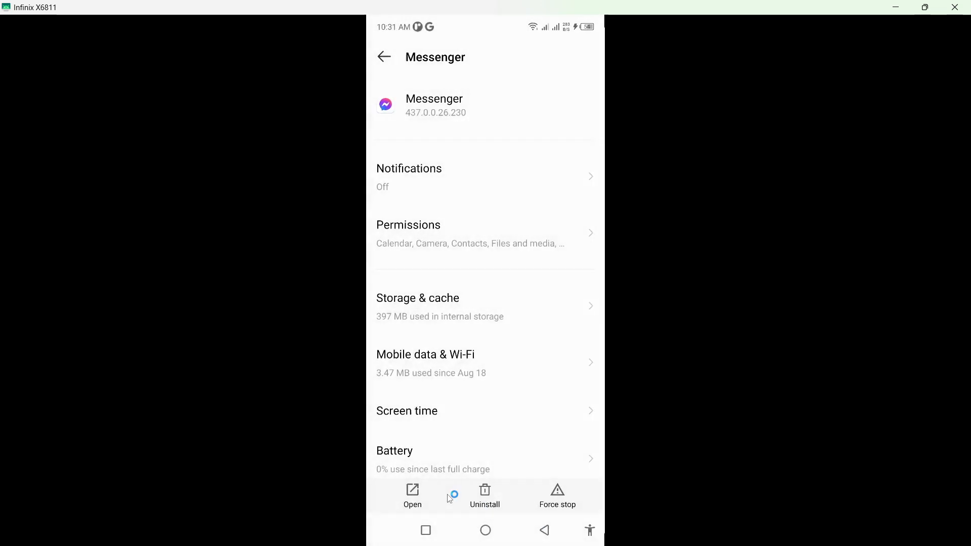
# Step: Review Messenger's allowed permissions (calendar, camera, contacts), then return home
pyautogui.click(483, 234)
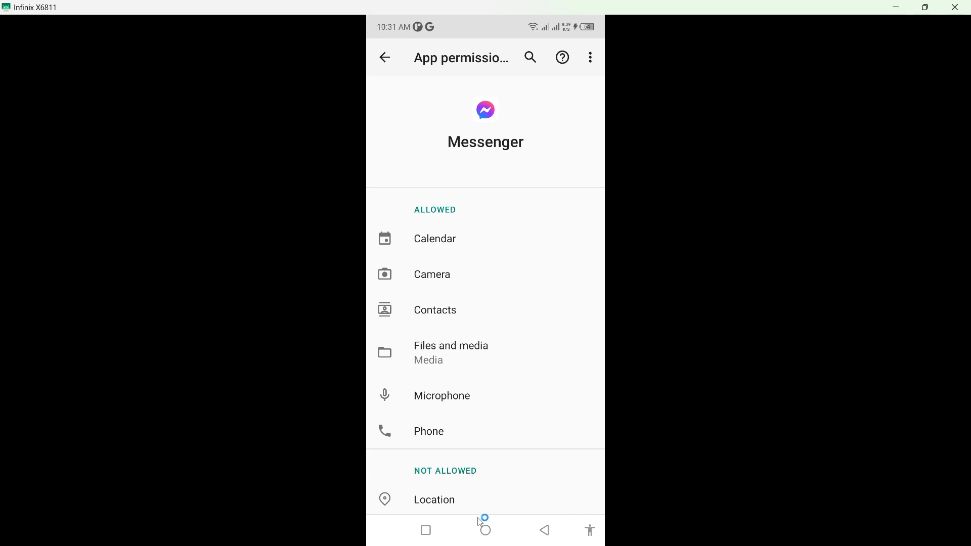
pyautogui.click(485, 530)
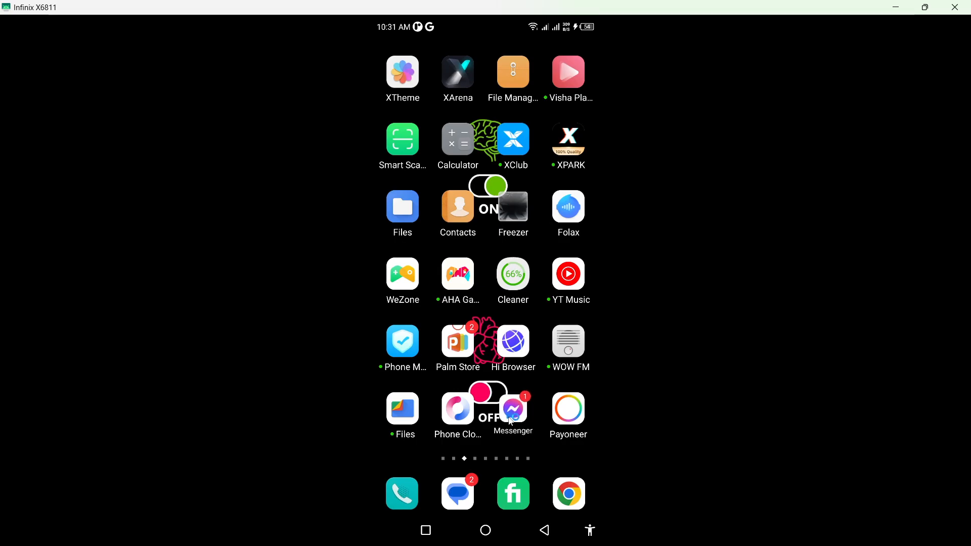
pyautogui.click(513, 409)
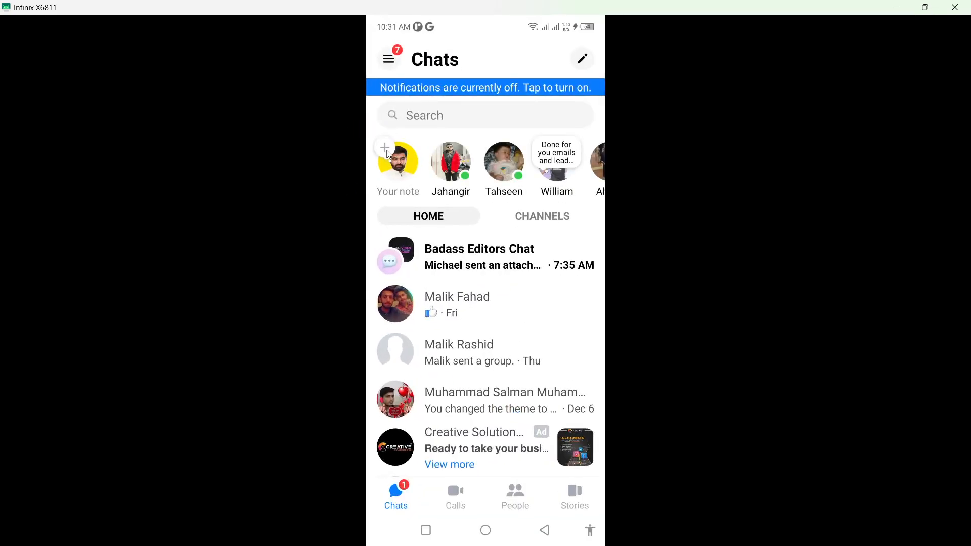
pyautogui.click(398, 158)
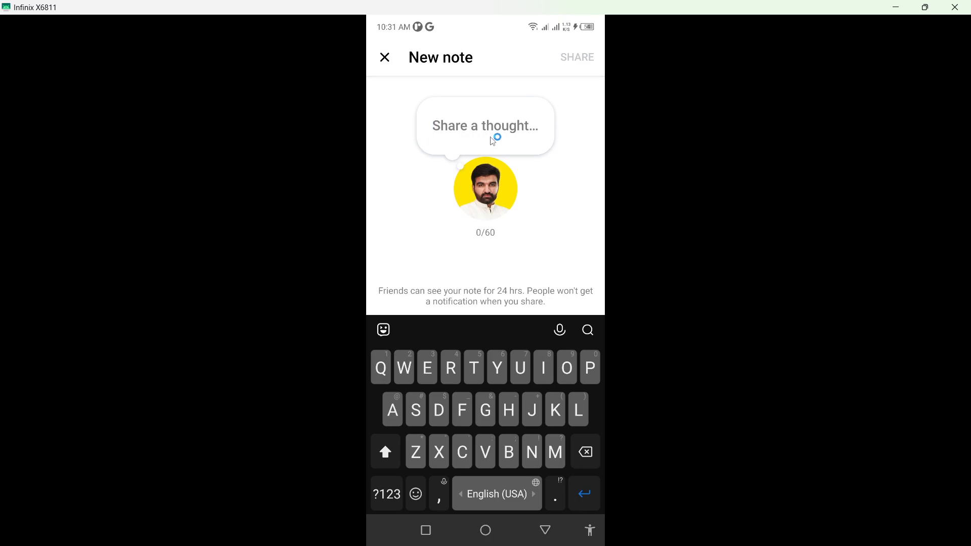
pyautogui.moveTo(502, 141)
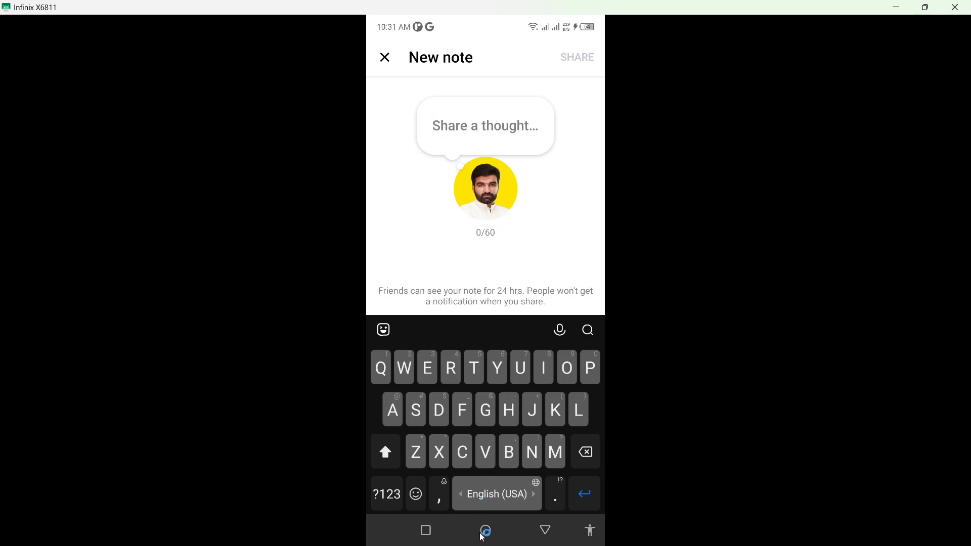
pyautogui.click(485, 530)
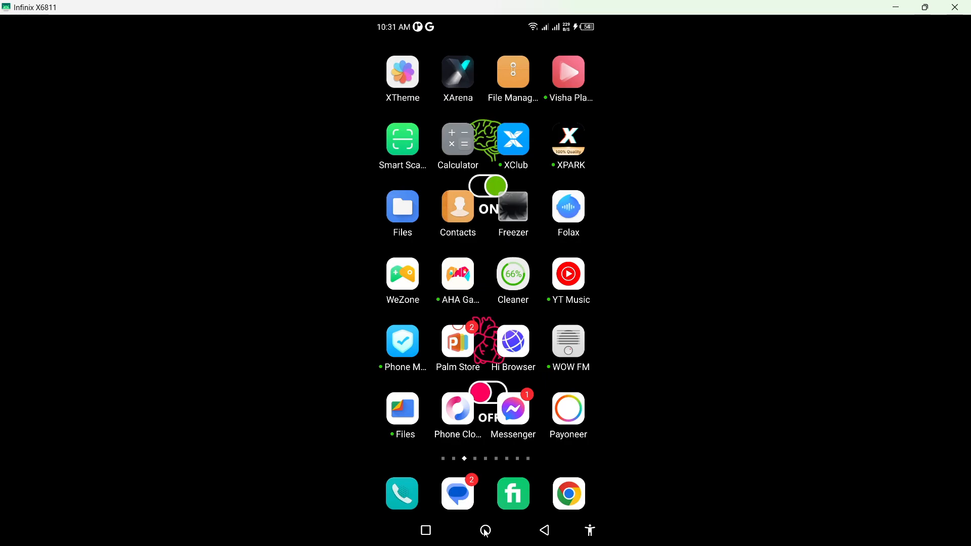